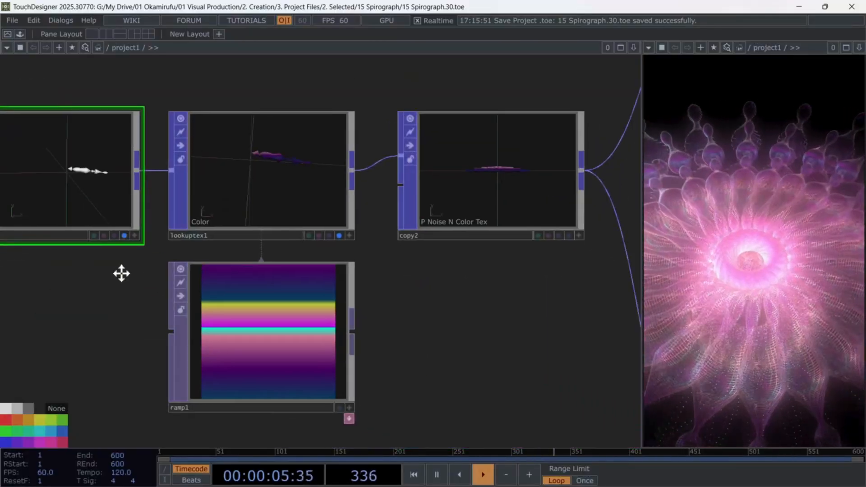
Step: Review the Post section's blur and bloom nodes, selecting bloom1
click(261, 331)
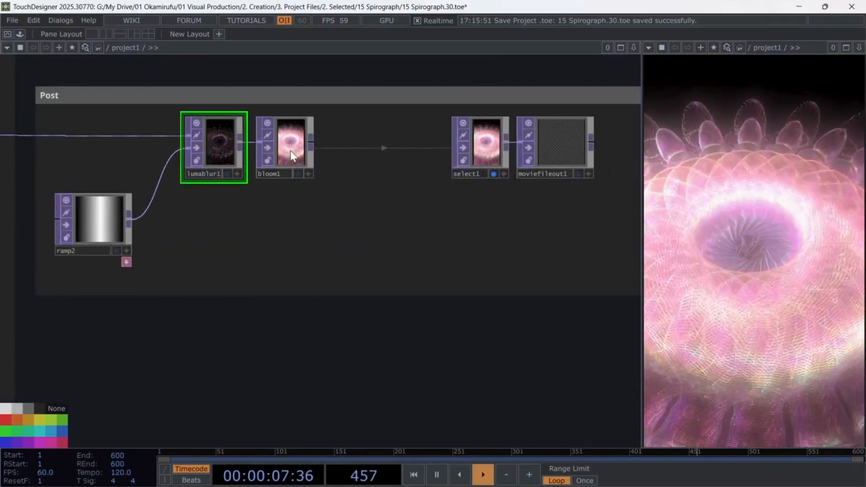
click(283, 146)
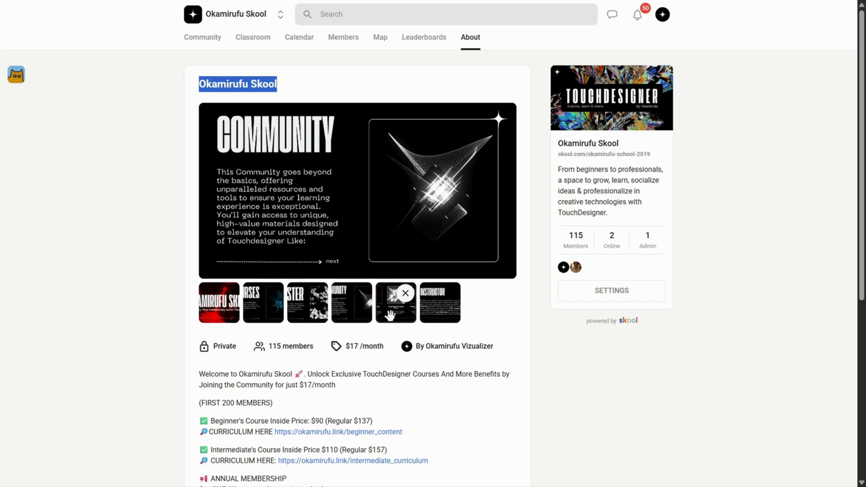
Step: View the Your Instructor slide and community description, then show the Classroom course list
click(439, 302)
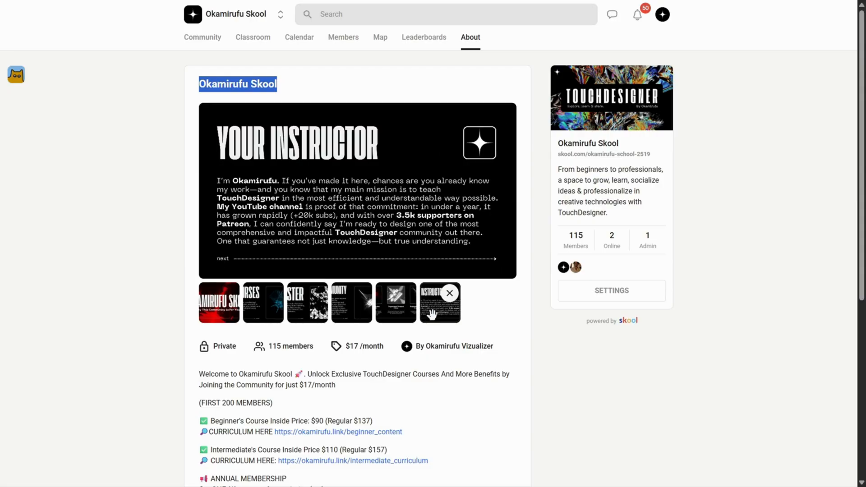
mouse_move(563, 146)
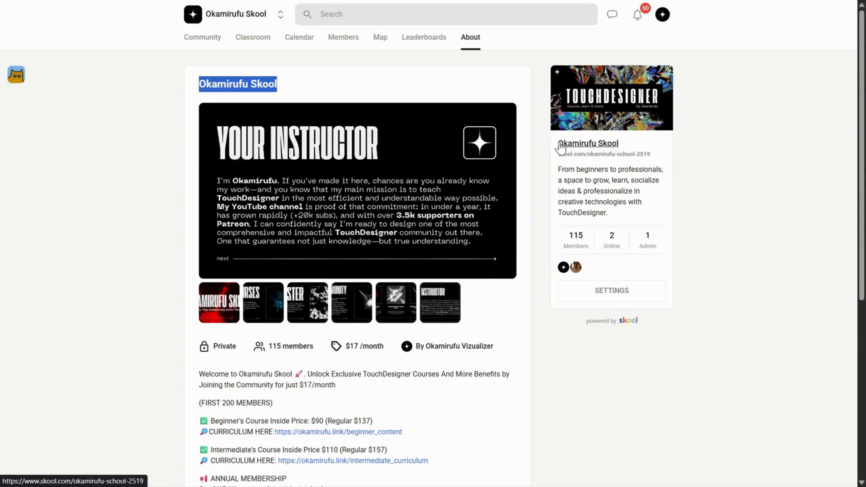
drag(557, 144, 608, 213)
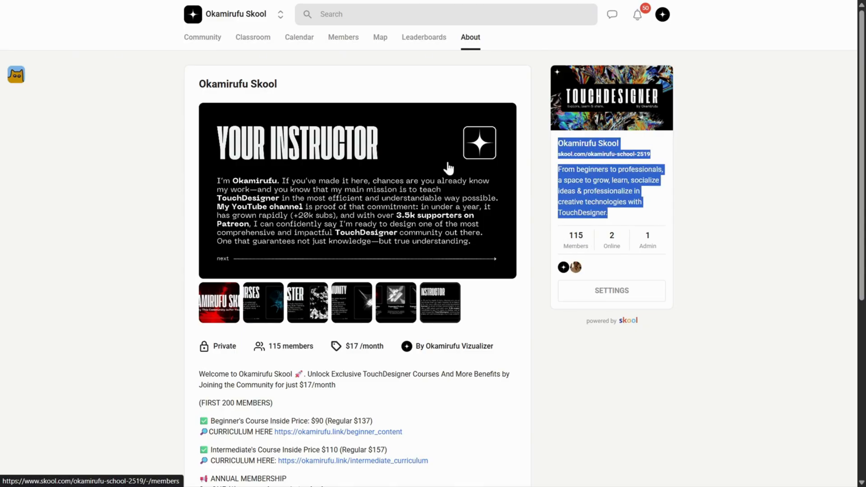
click(253, 37)
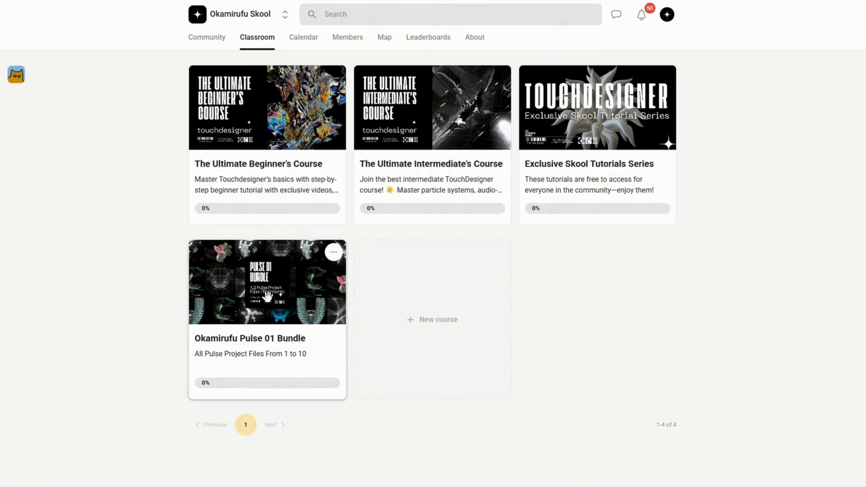
mouse_move(550, 195)
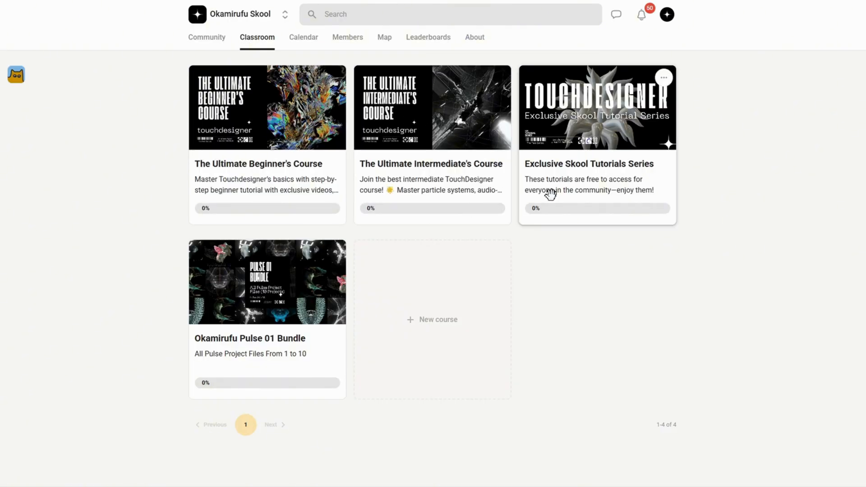
mouse_move(739, 161)
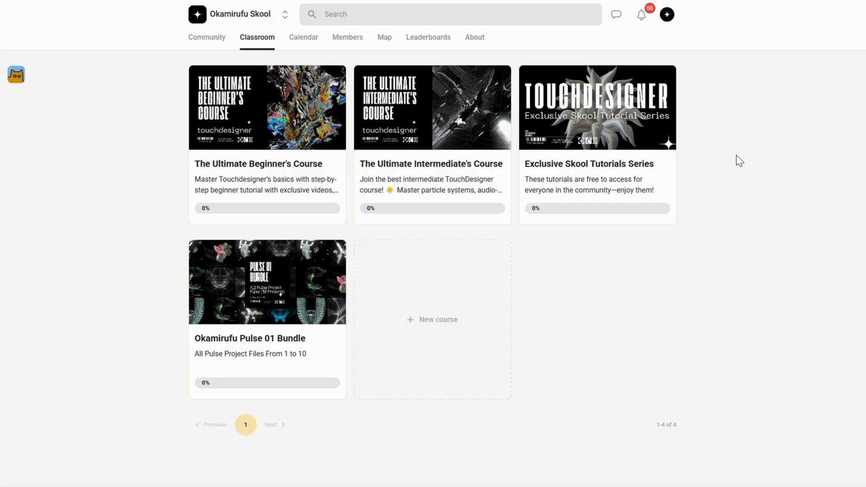
mouse_move(606, 121)
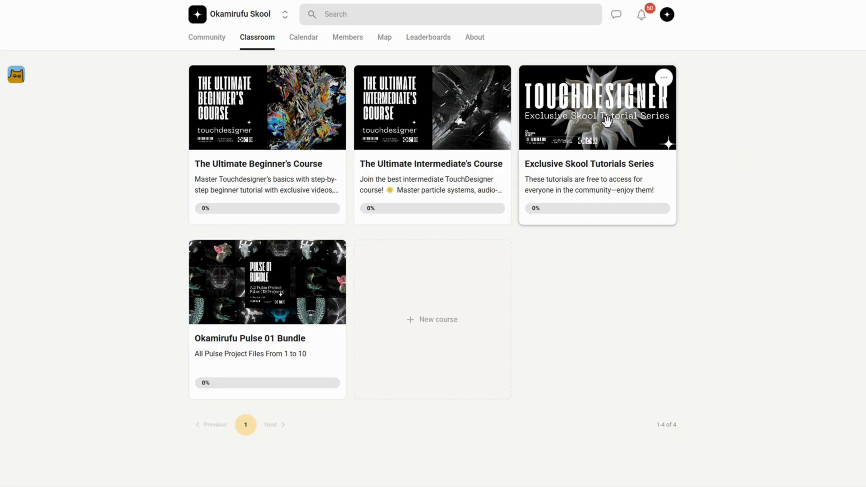
Step: Enter the Exclusive Skool Tutorials Series course and bring up the K1 Radial Tentacles discussion post
click(596, 107)
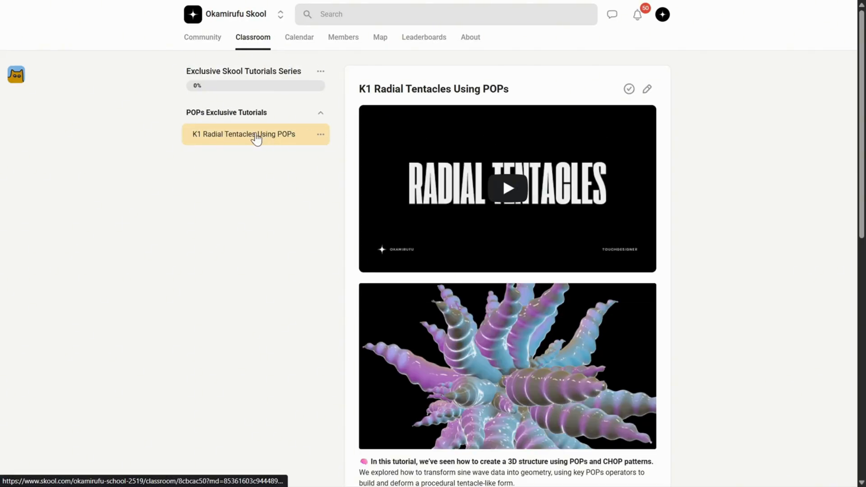
scroll(down, 3)
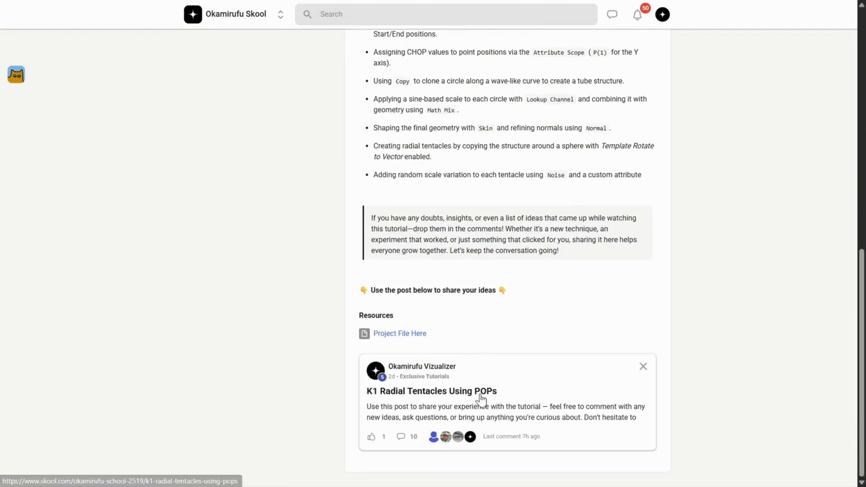
click(431, 390)
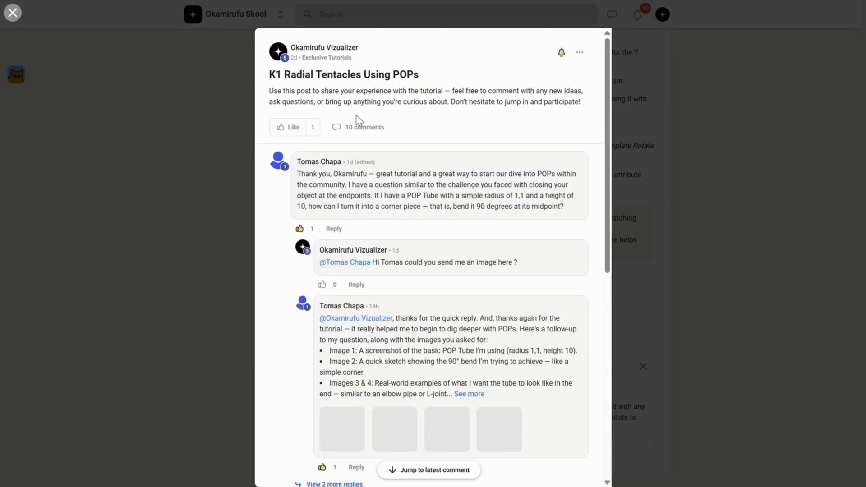
Step: Read through the post's comment thread and return to the lesson
scroll(down, 3)
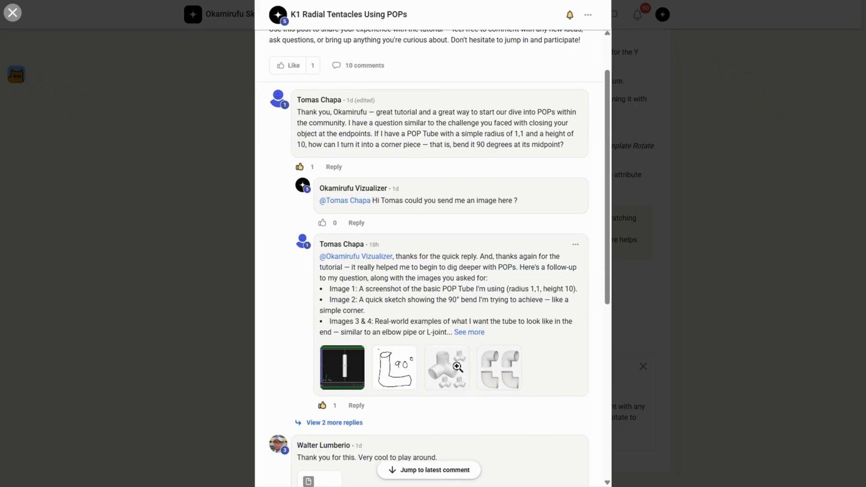
scroll(down, 3)
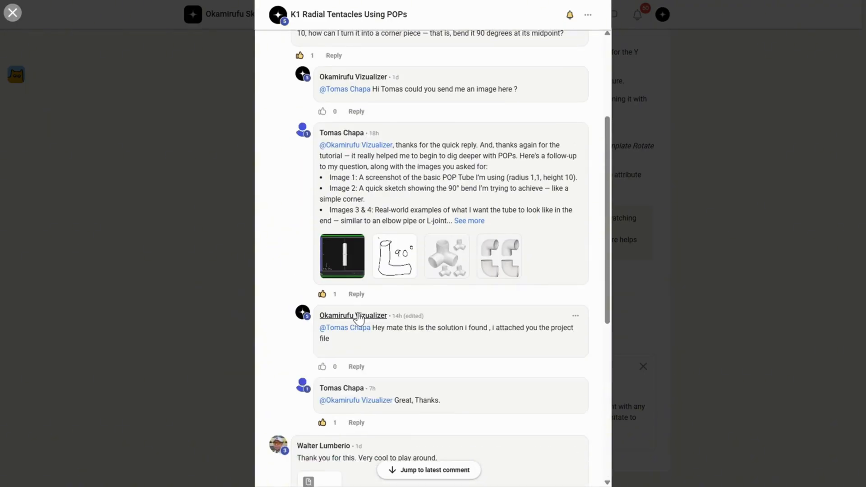
click(447, 255)
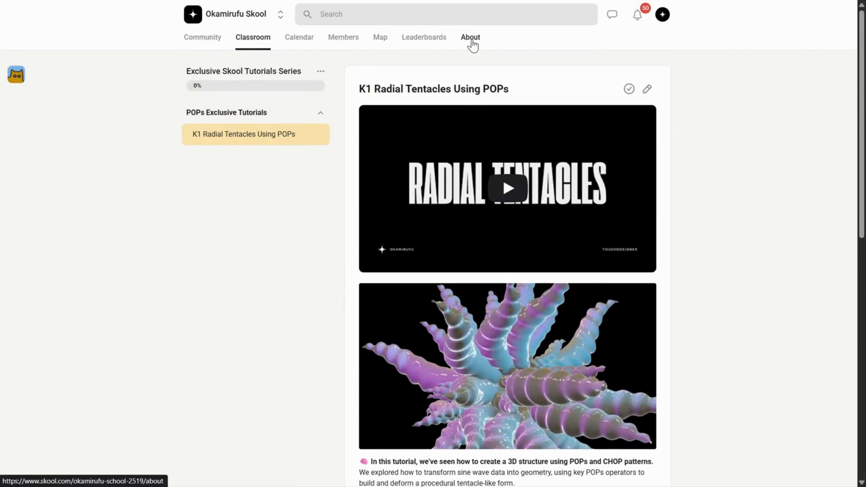
Step: Show the community About page and highlight the SHOP lines in its description
click(470, 37)
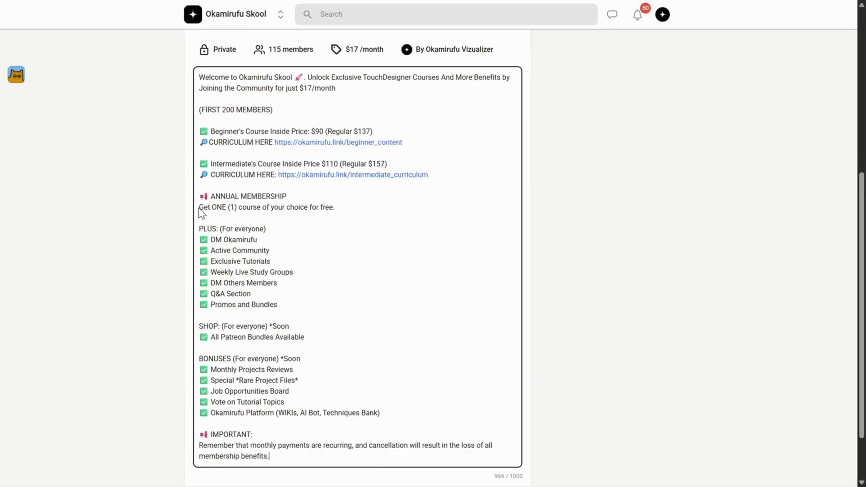
drag(199, 228, 277, 304)
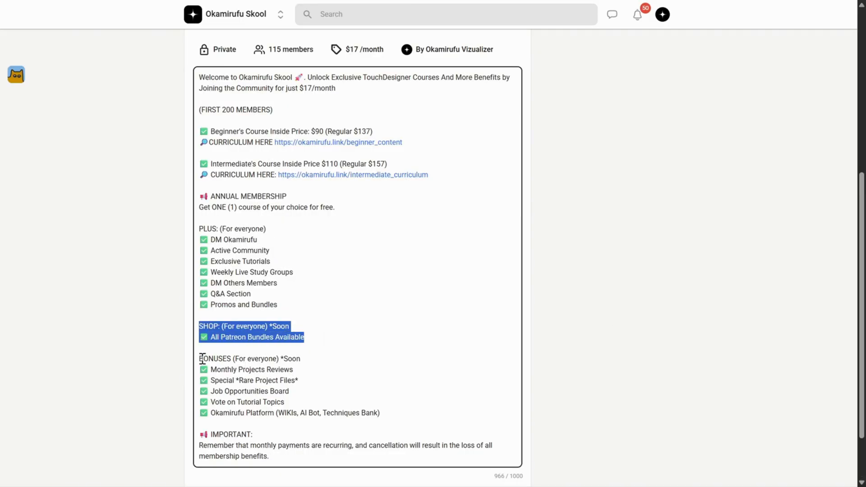
click(655, 373)
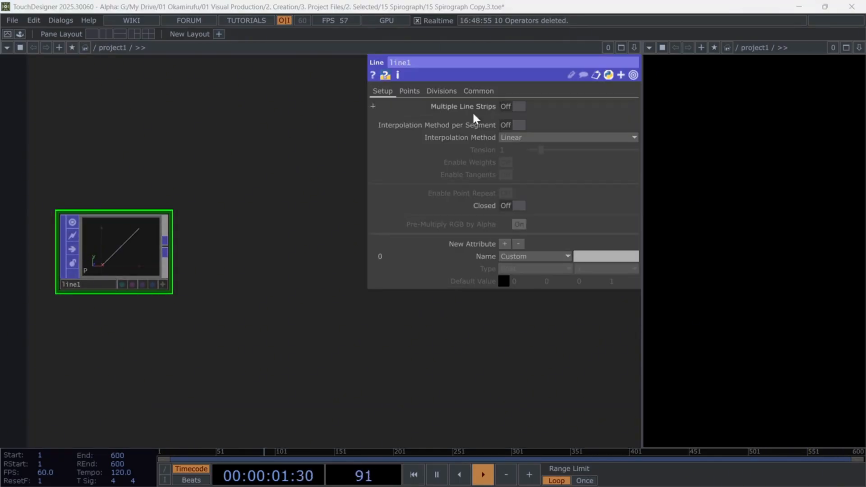
Step: Set the Line SOP's point 1 position to 5, 0, 0 so it runs along X
click(408, 90)
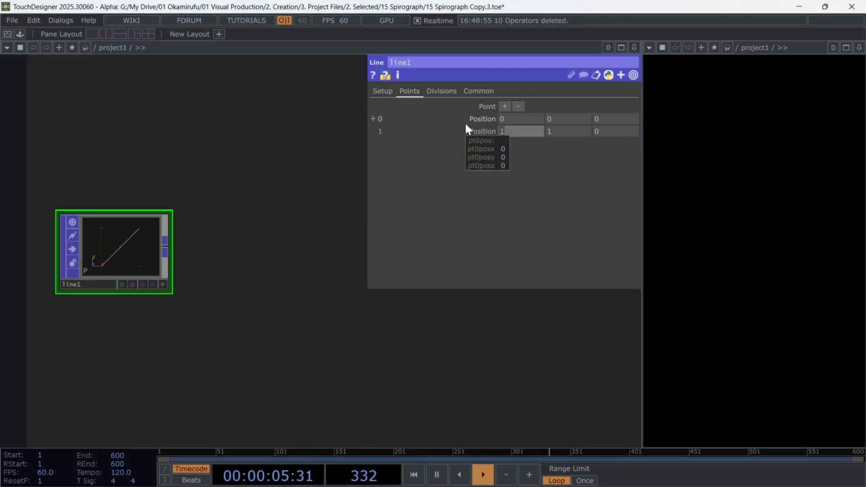
text(5)
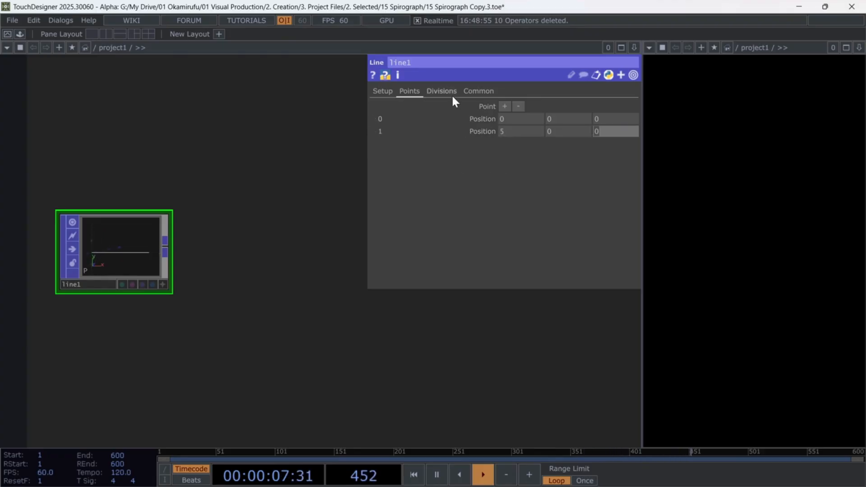
click(441, 90)
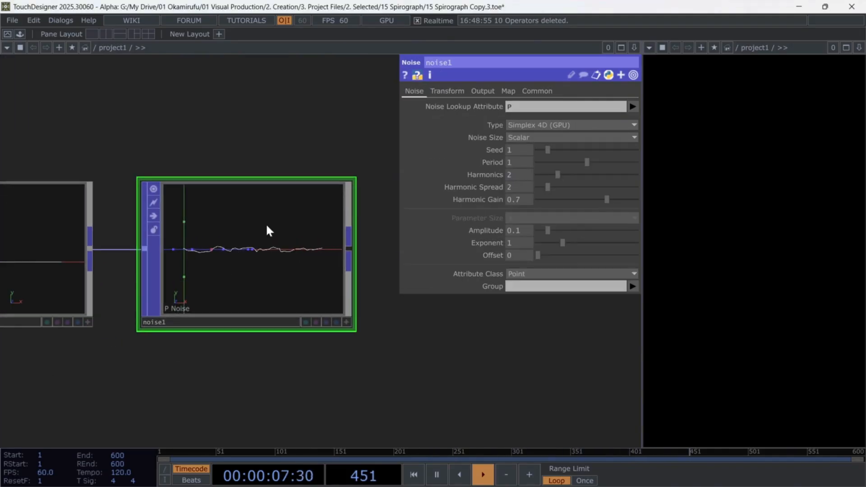
Step: Drive the Noise SOP's Translate 4D with the expression absTime.seconds/15
click(447, 90)
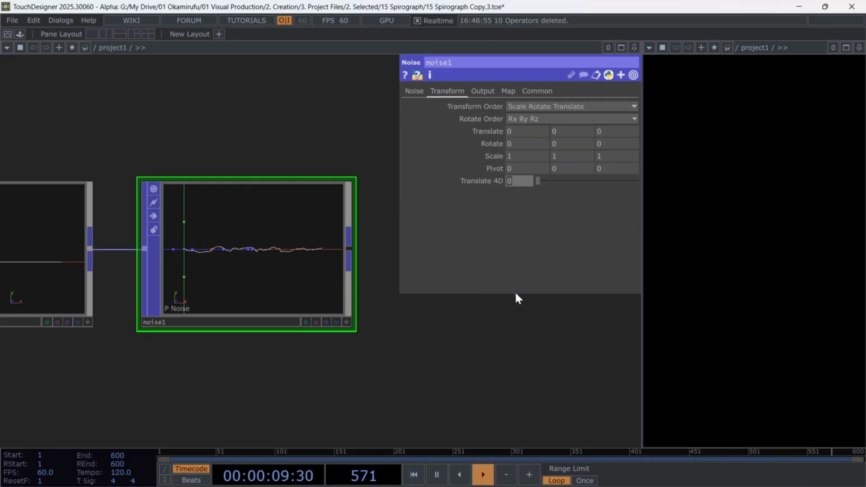
text(me.se)
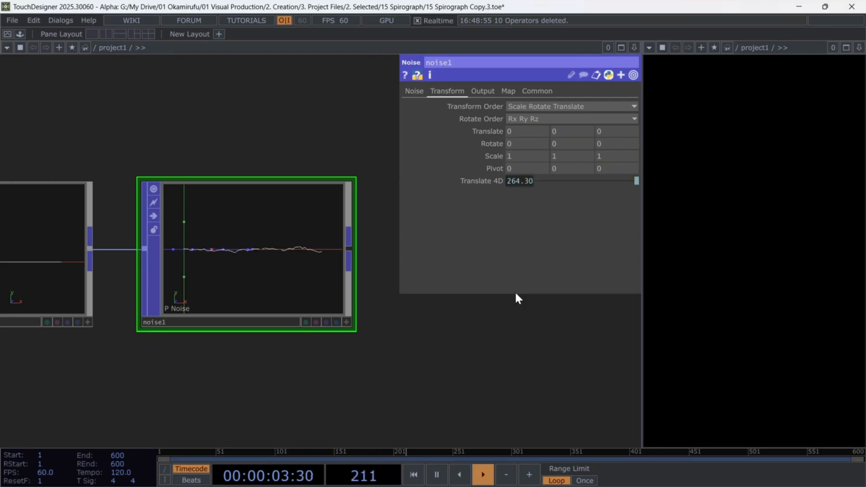
click(474, 193)
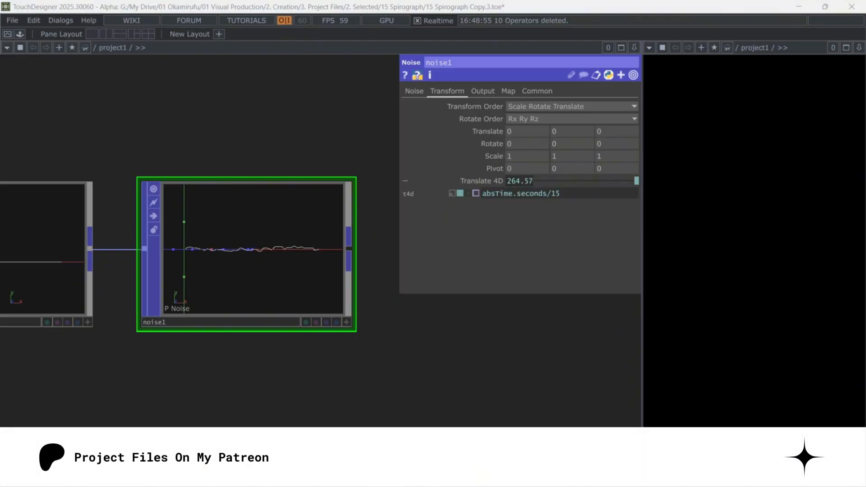
click(413, 91)
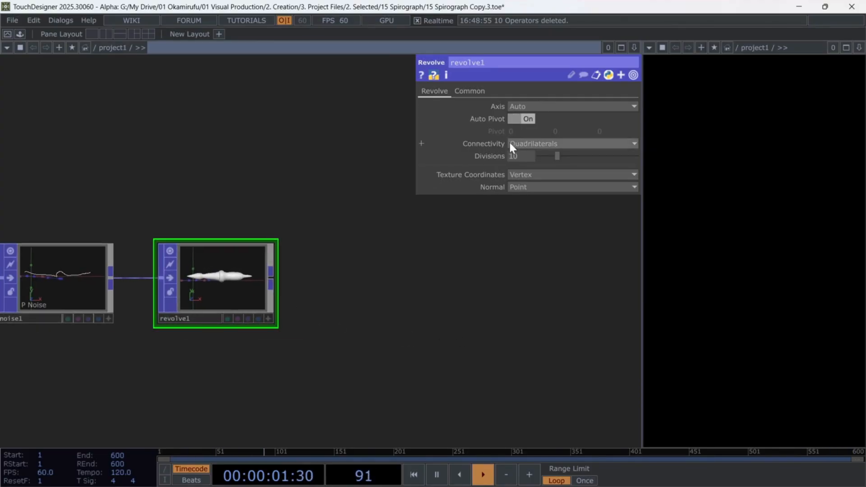
Step: Revolve the noisy line into a tube with Quadrilaterals connectivity
click(572, 143)
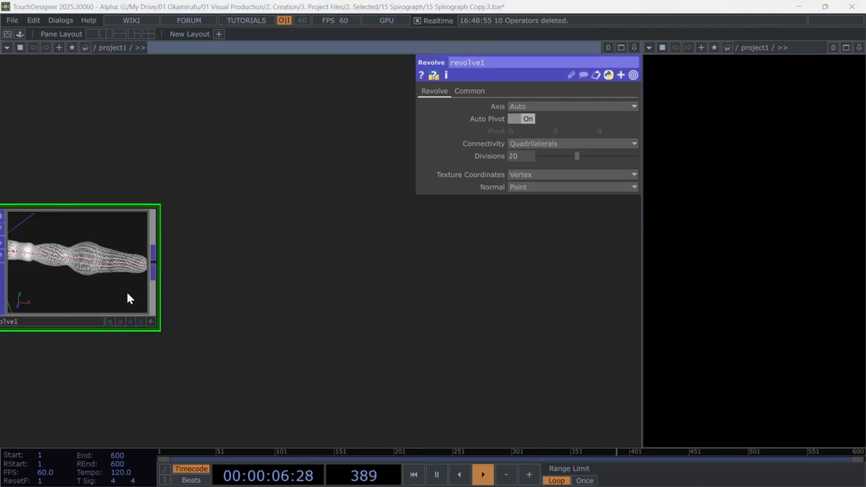
Step: Add a Lookup Texture SOP sampling ramp1 into color with Mirror extend mode
click(137, 105)
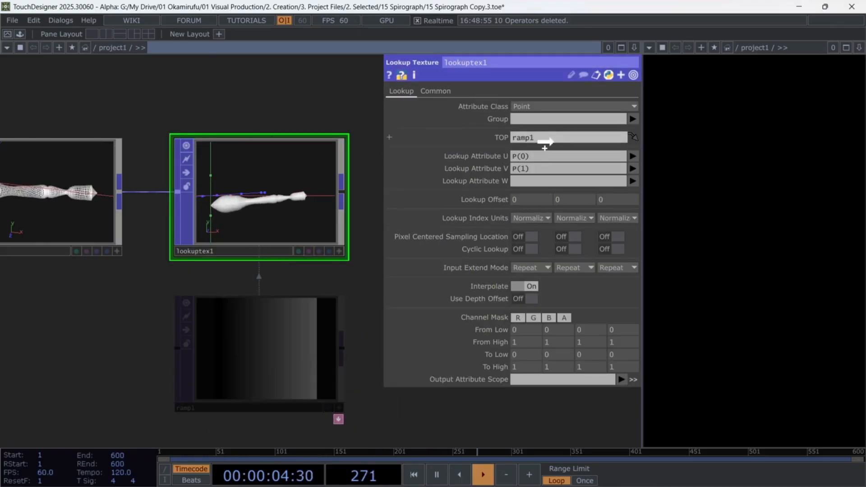
click(633, 380)
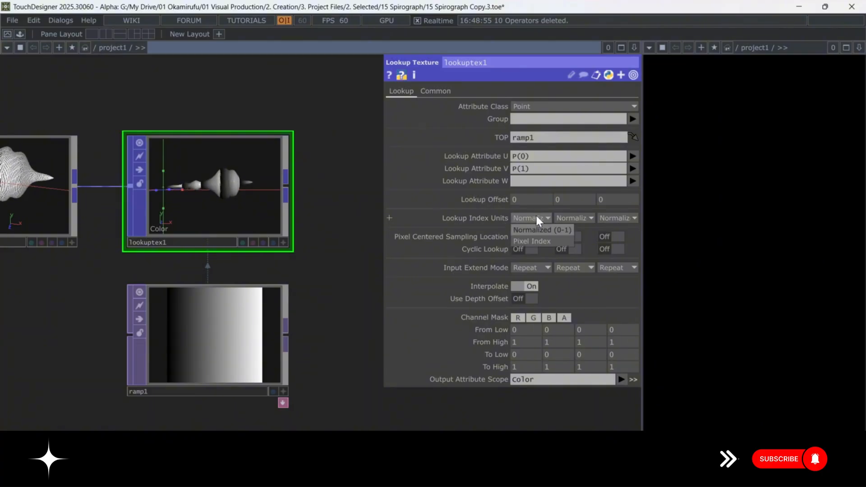
click(530, 267)
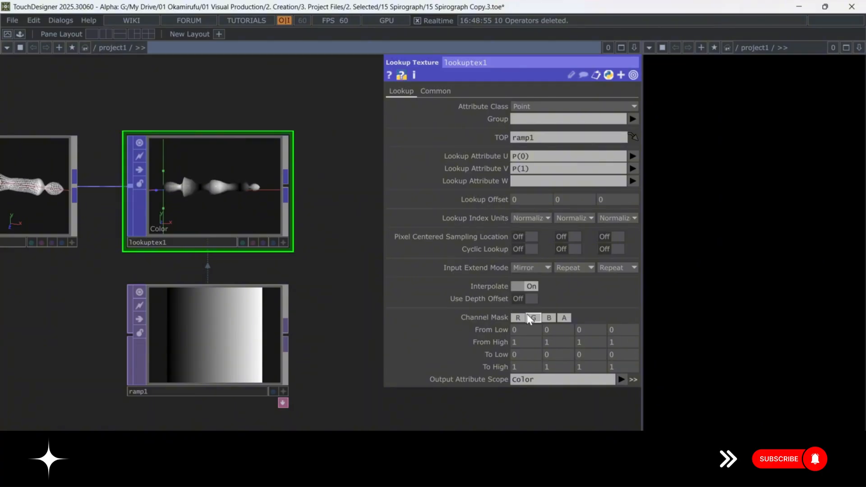
click(207, 338)
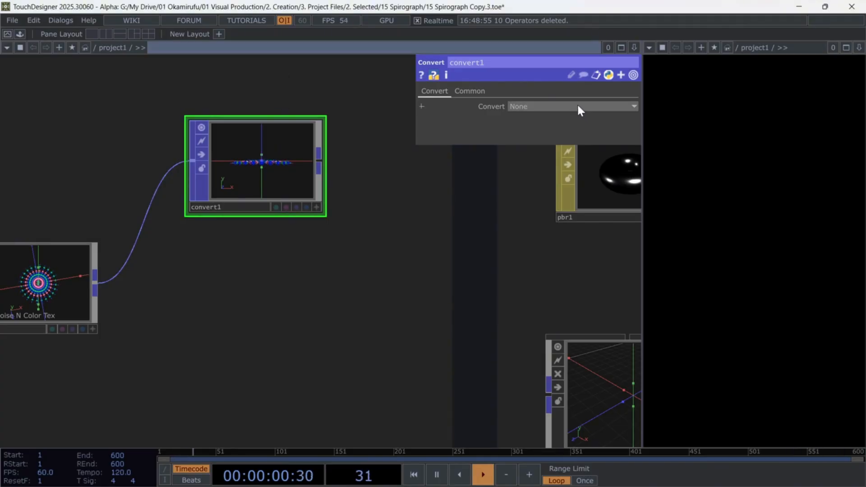
Step: Set convert2 to turn triangles, quads and lines into line strips
click(572, 106)
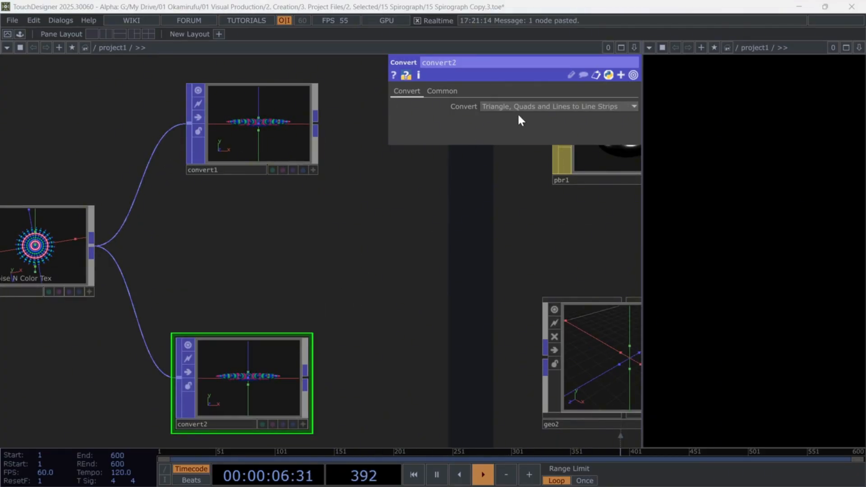
Step: Make the second branch point primitives and add spinning Transform SOPs feeding geo1 and geo2
click(557, 107)
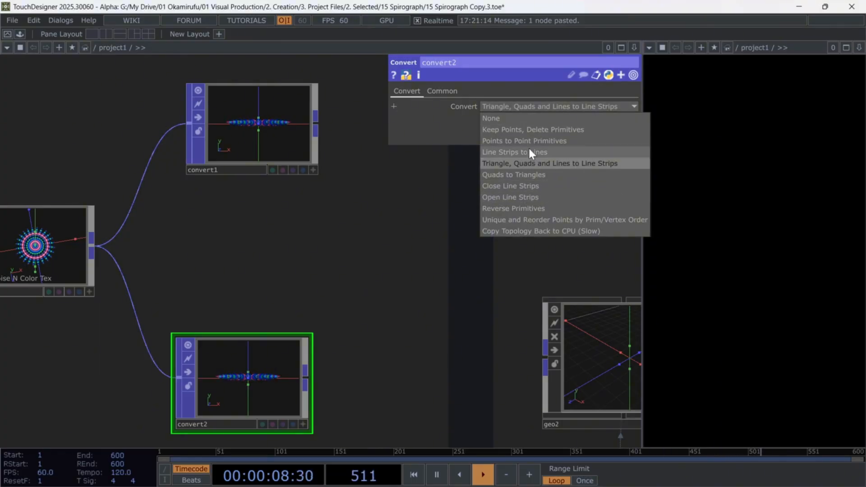
click(522, 141)
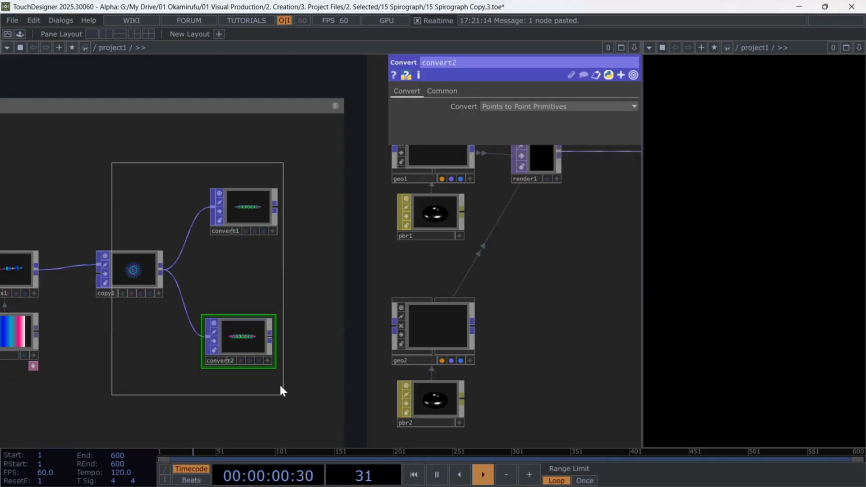
text(tra)
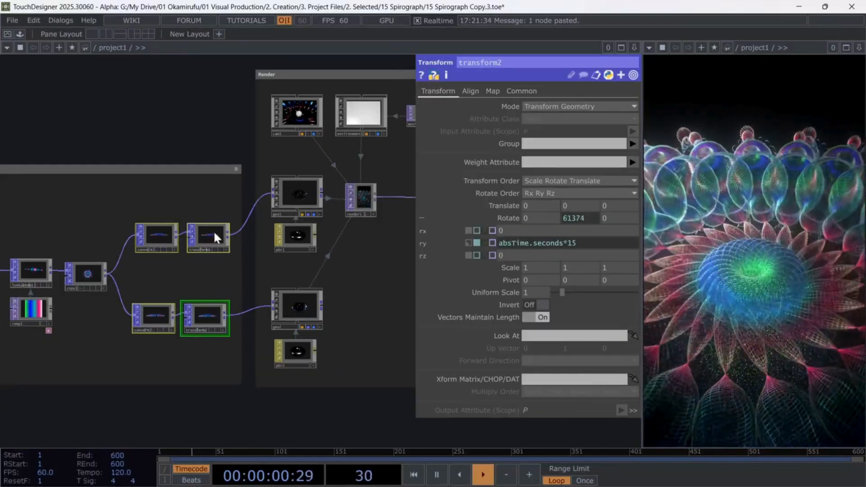
click(296, 307)
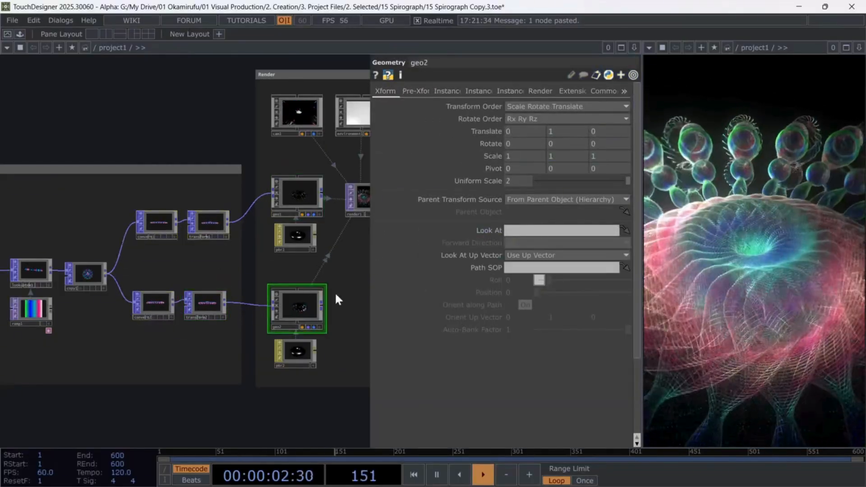